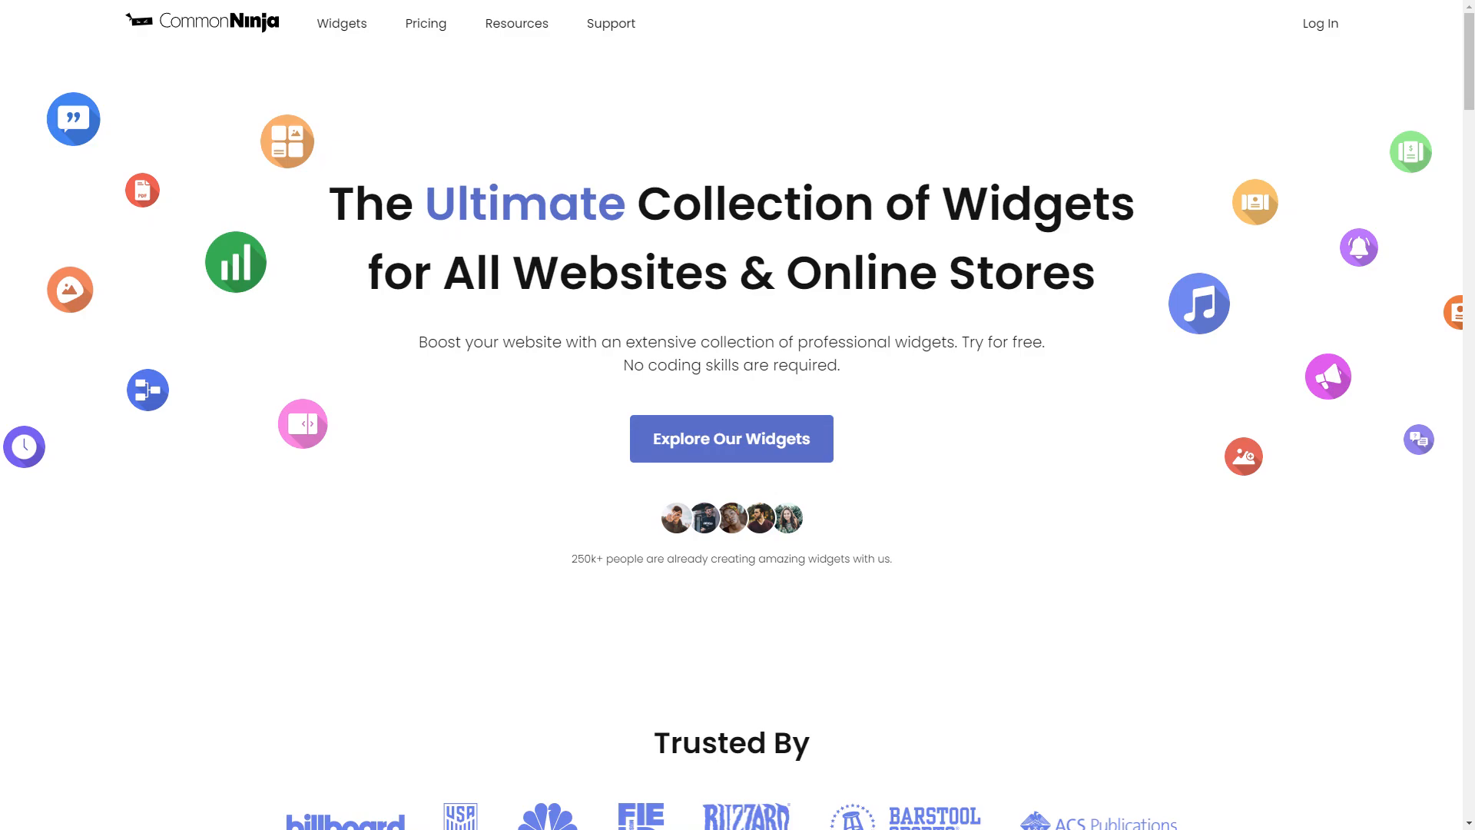
# Step: Browse the widget collection down to the Animated Number Counter card
pyautogui.click(730, 437)
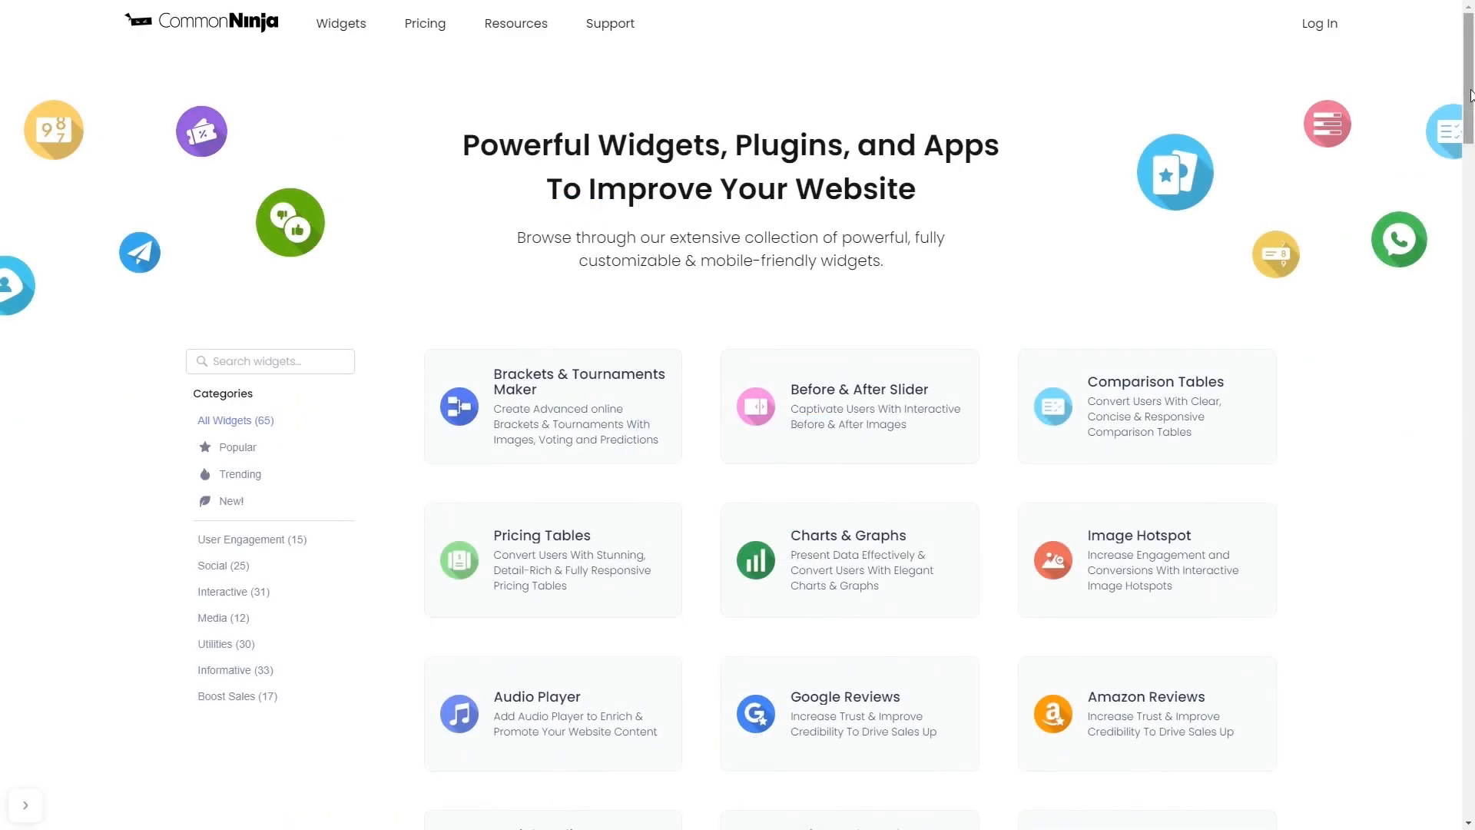
pyautogui.scroll(-3)
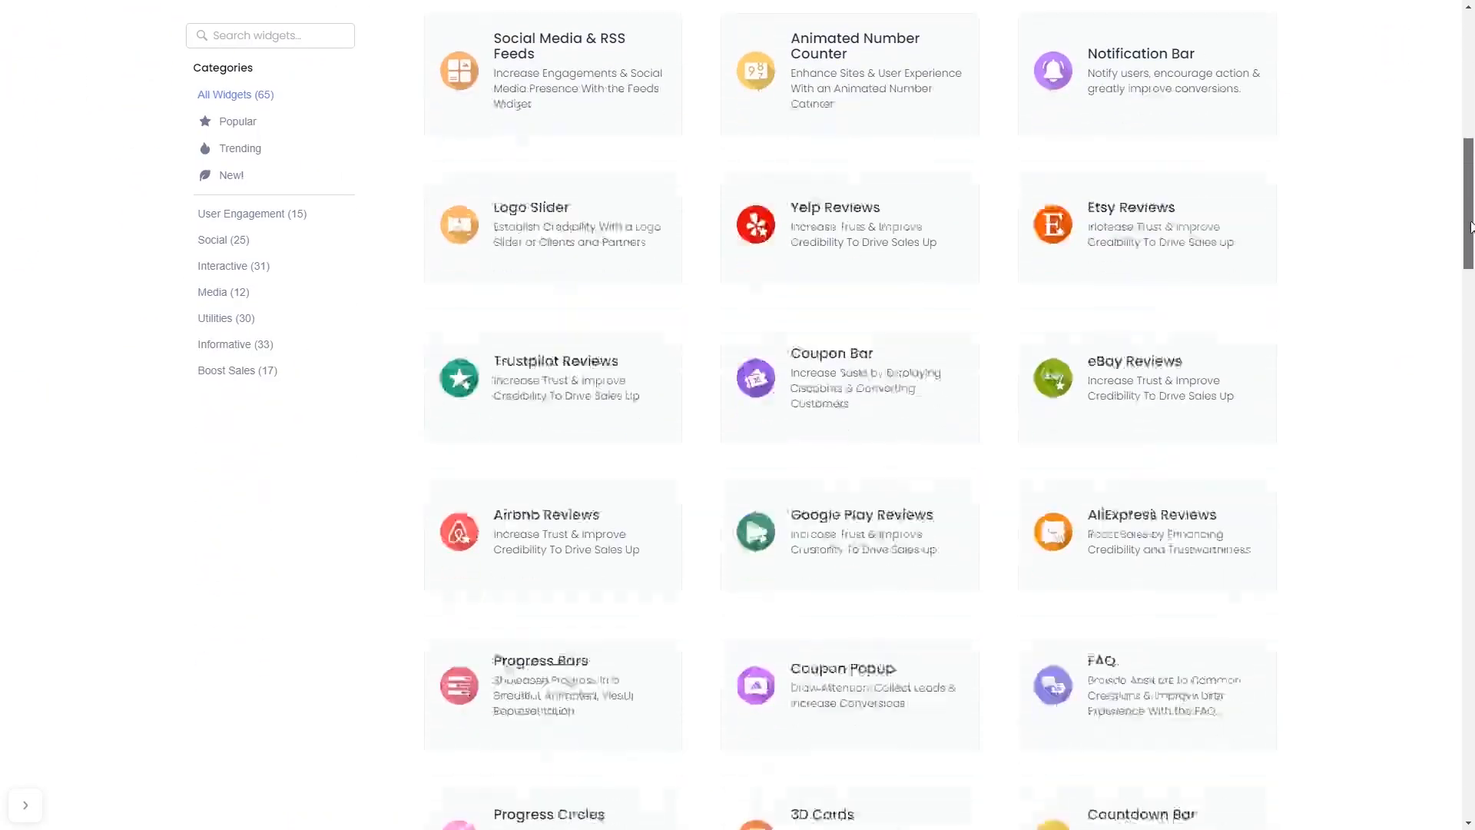
pyautogui.scroll(-3)
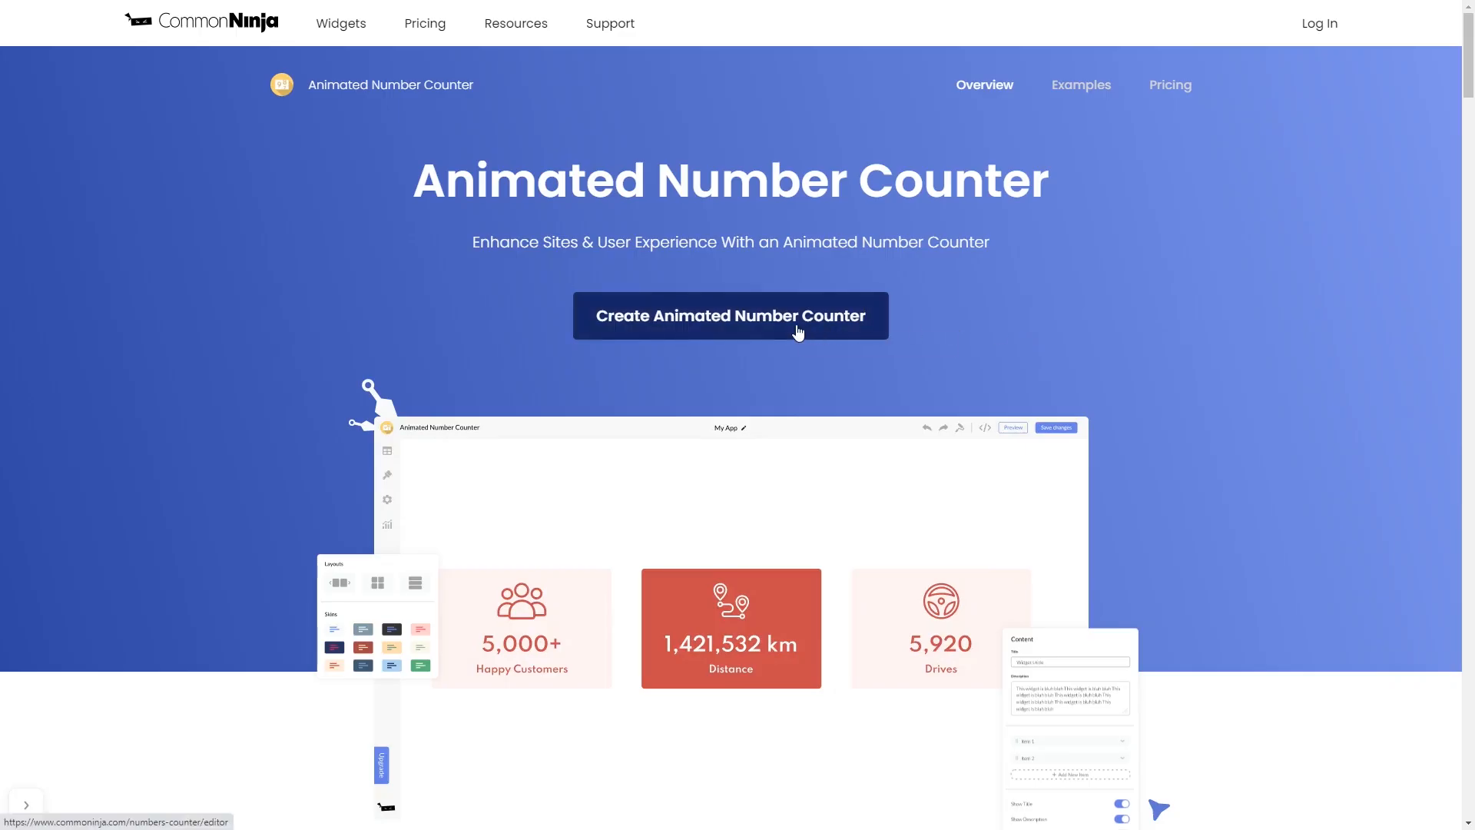
# Step: Create a new Animated Number Counter and apply the dark blue skin from Layouts
pyautogui.click(729, 315)
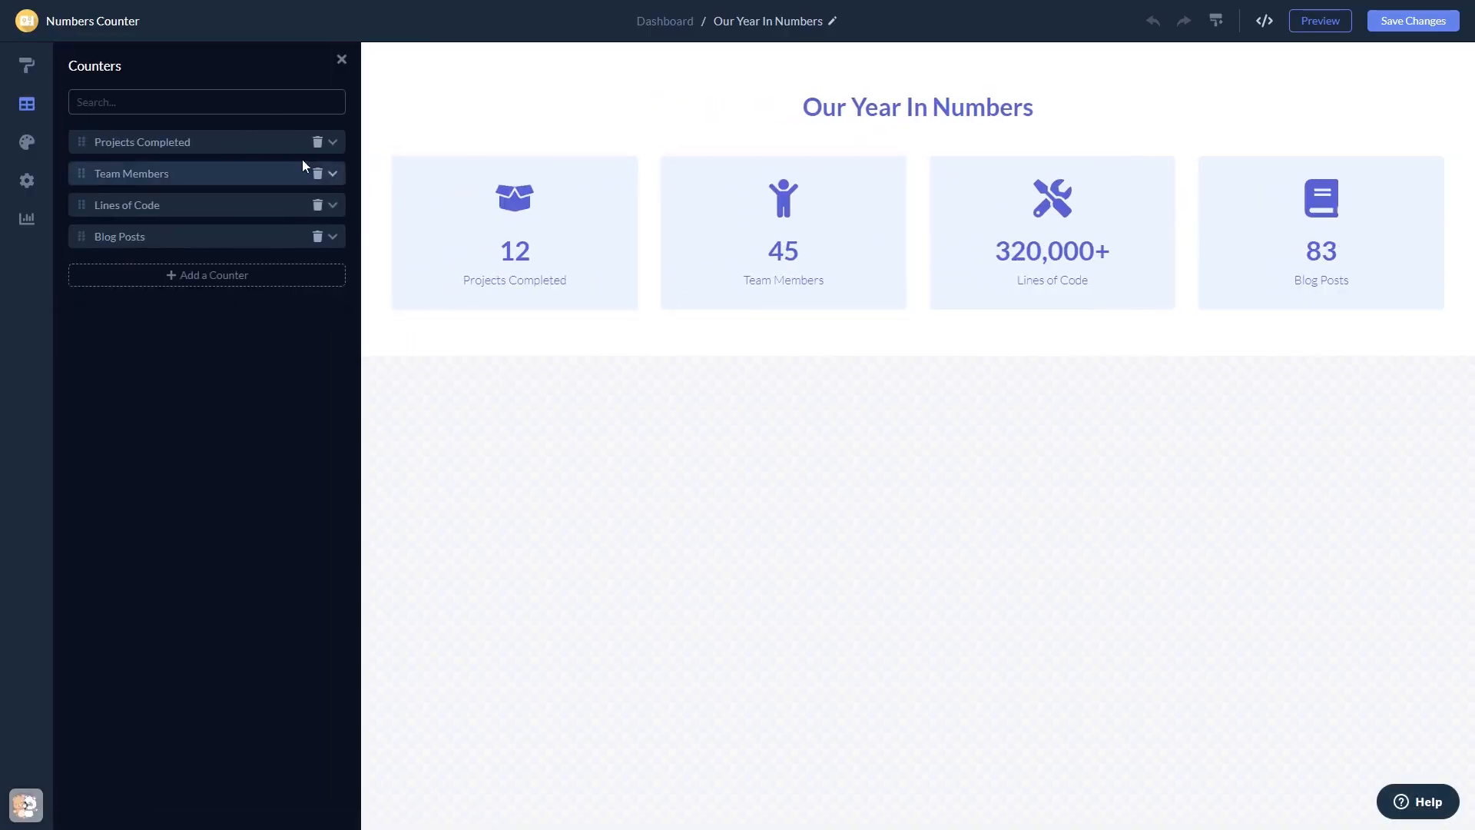
pyautogui.click(142, 141)
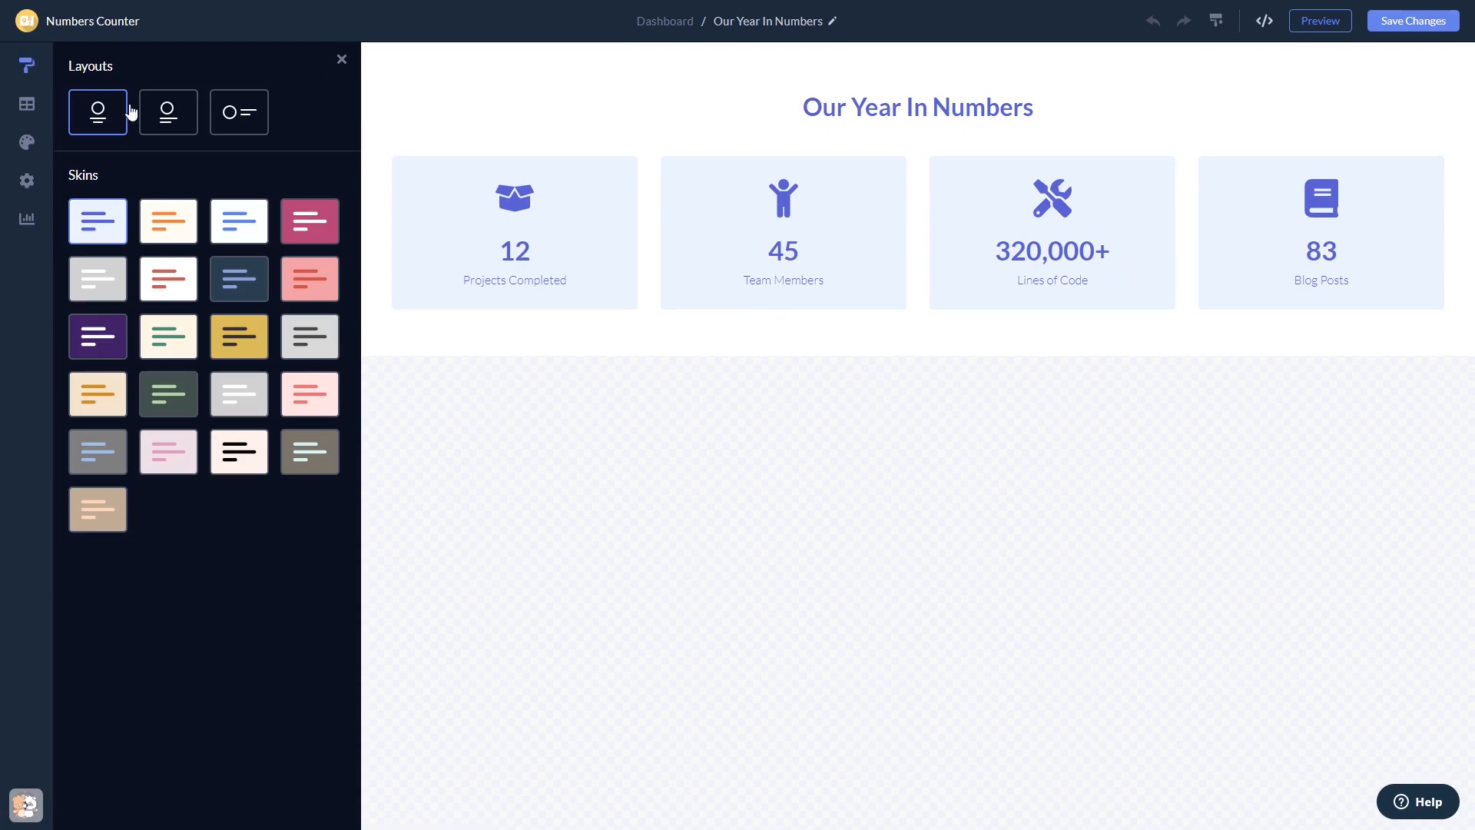
pyautogui.click(309, 221)
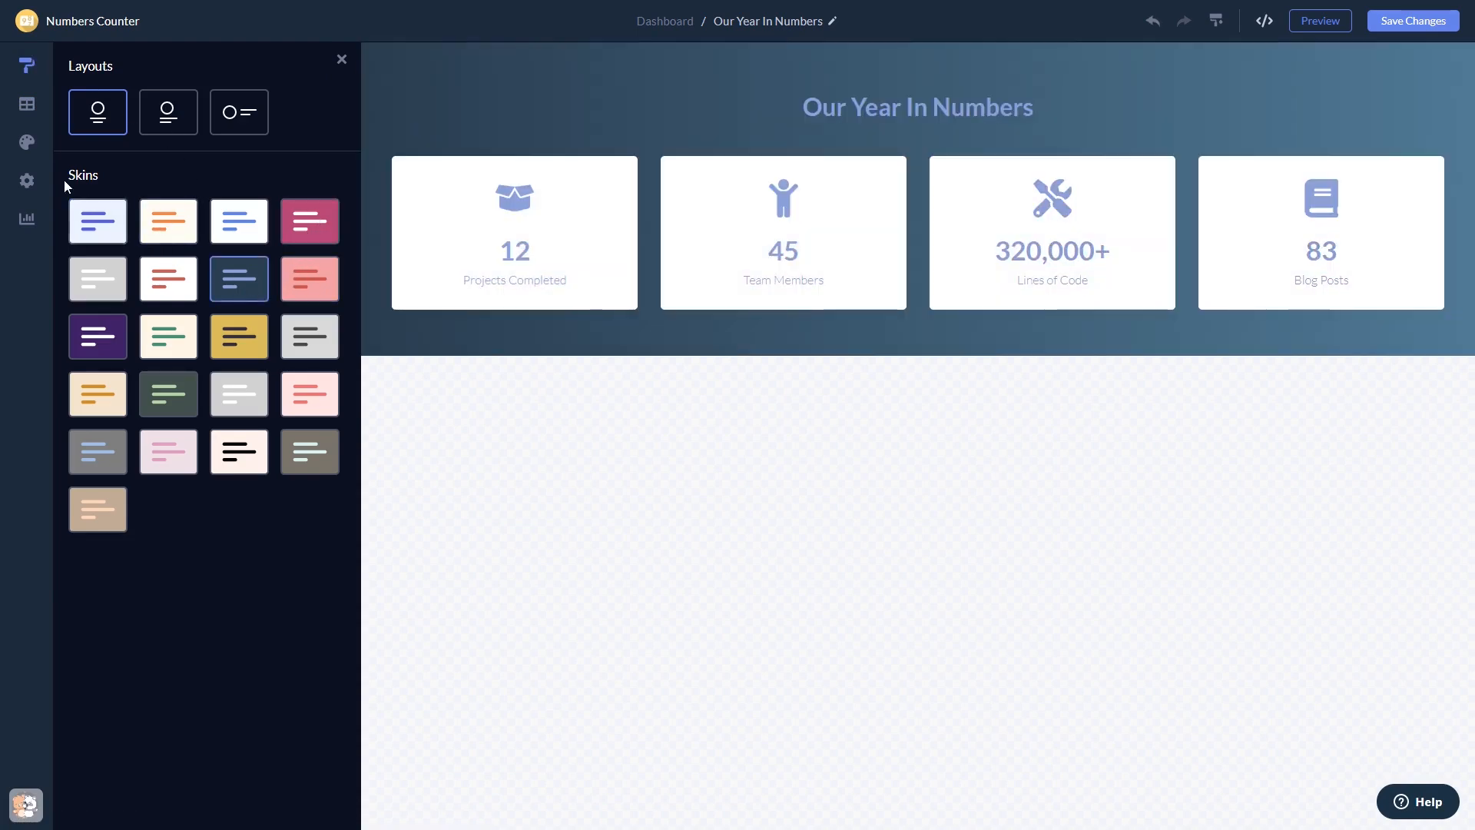
pyautogui.click(27, 142)
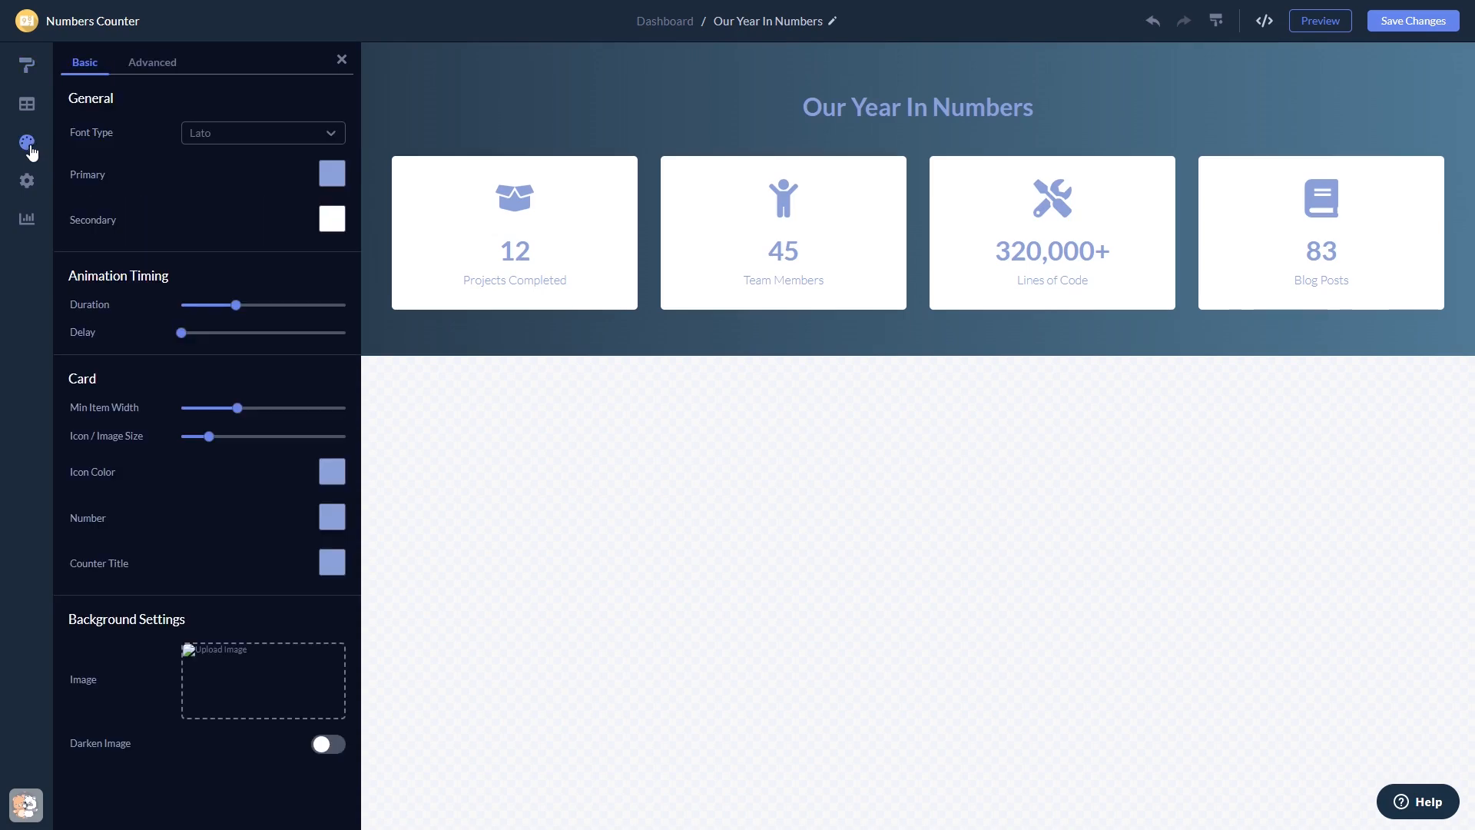
# Step: Show the Visibility settings with title, counter titles, numbers and hover effect enabled
pyautogui.click(26, 181)
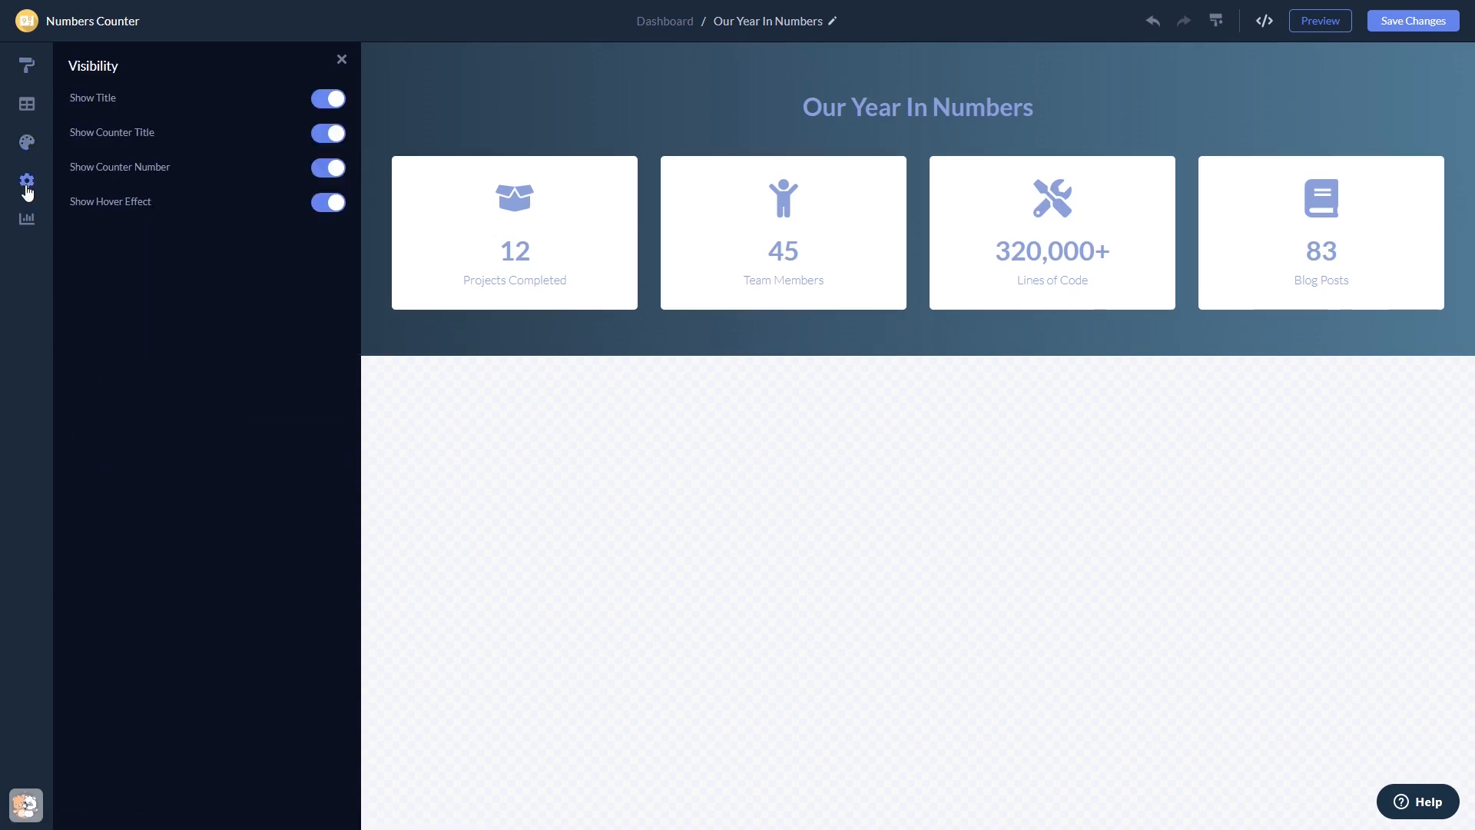
pyautogui.doubleClick(109, 202)
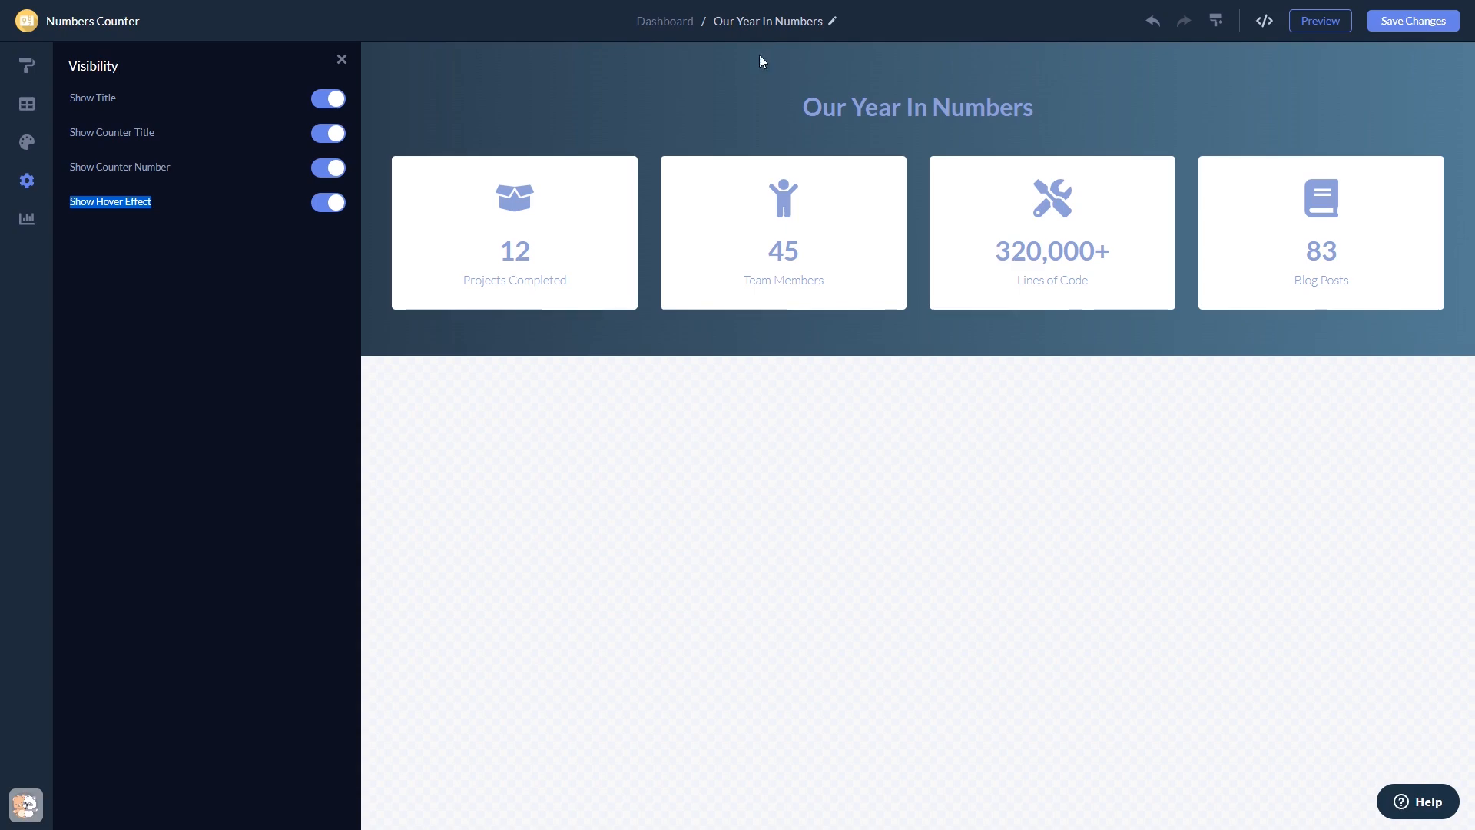
pyautogui.moveTo(663, 20)
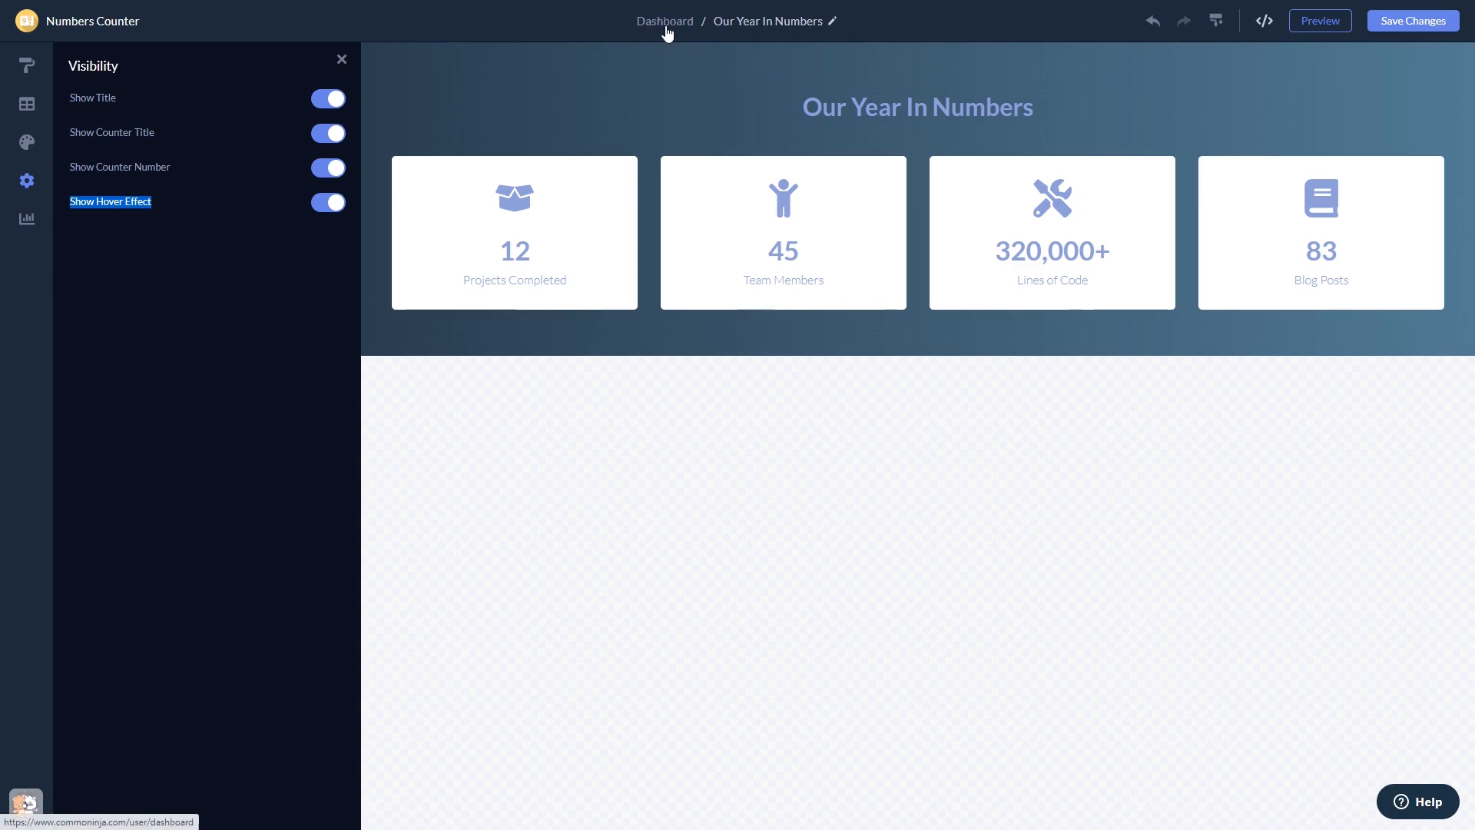
# Step: From the dashboard, retrieve the widget's installation code via Add to site and close the dialog
pyautogui.click(663, 20)
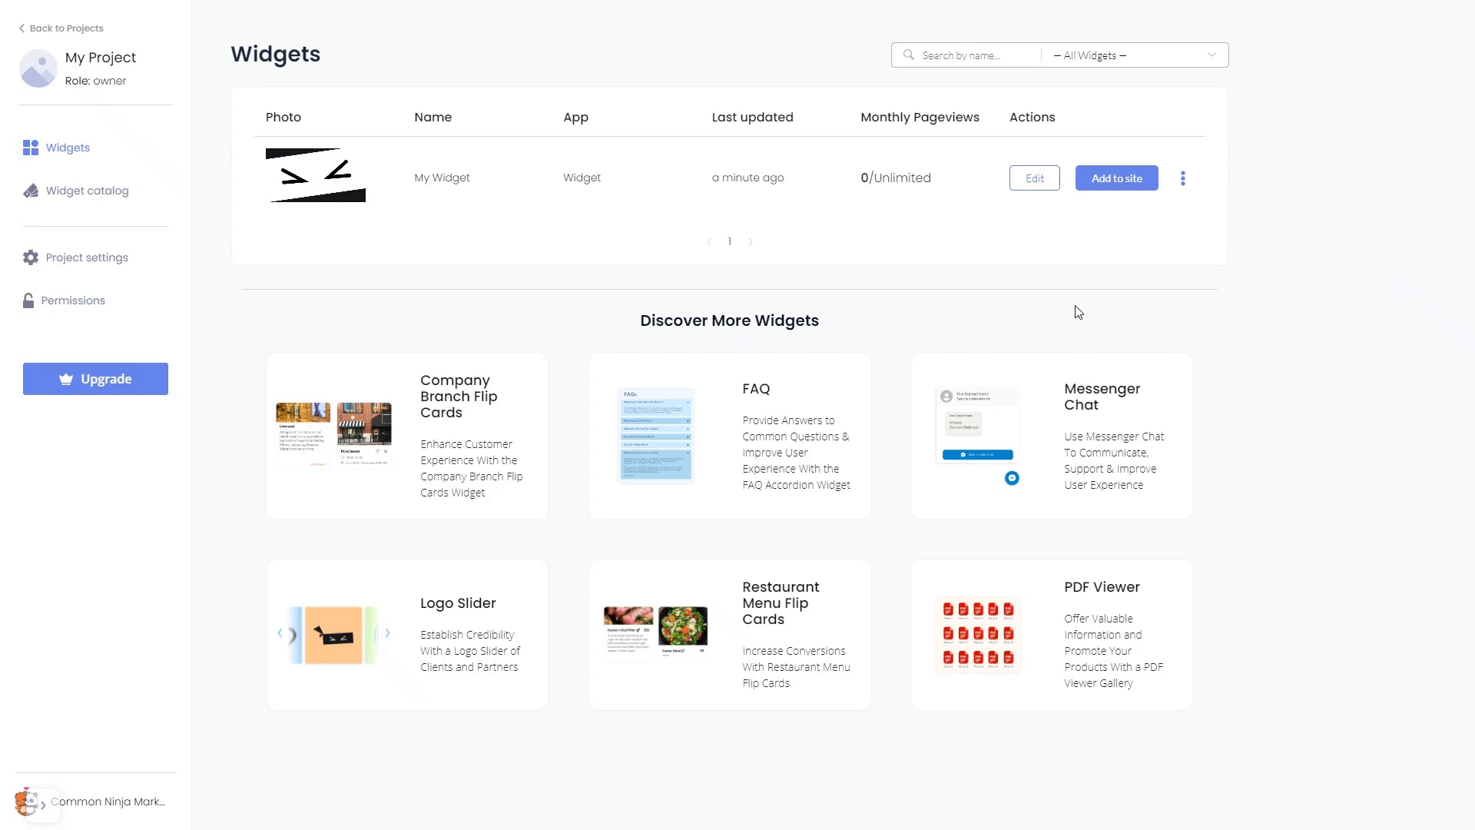
pyautogui.moveTo(1112, 244)
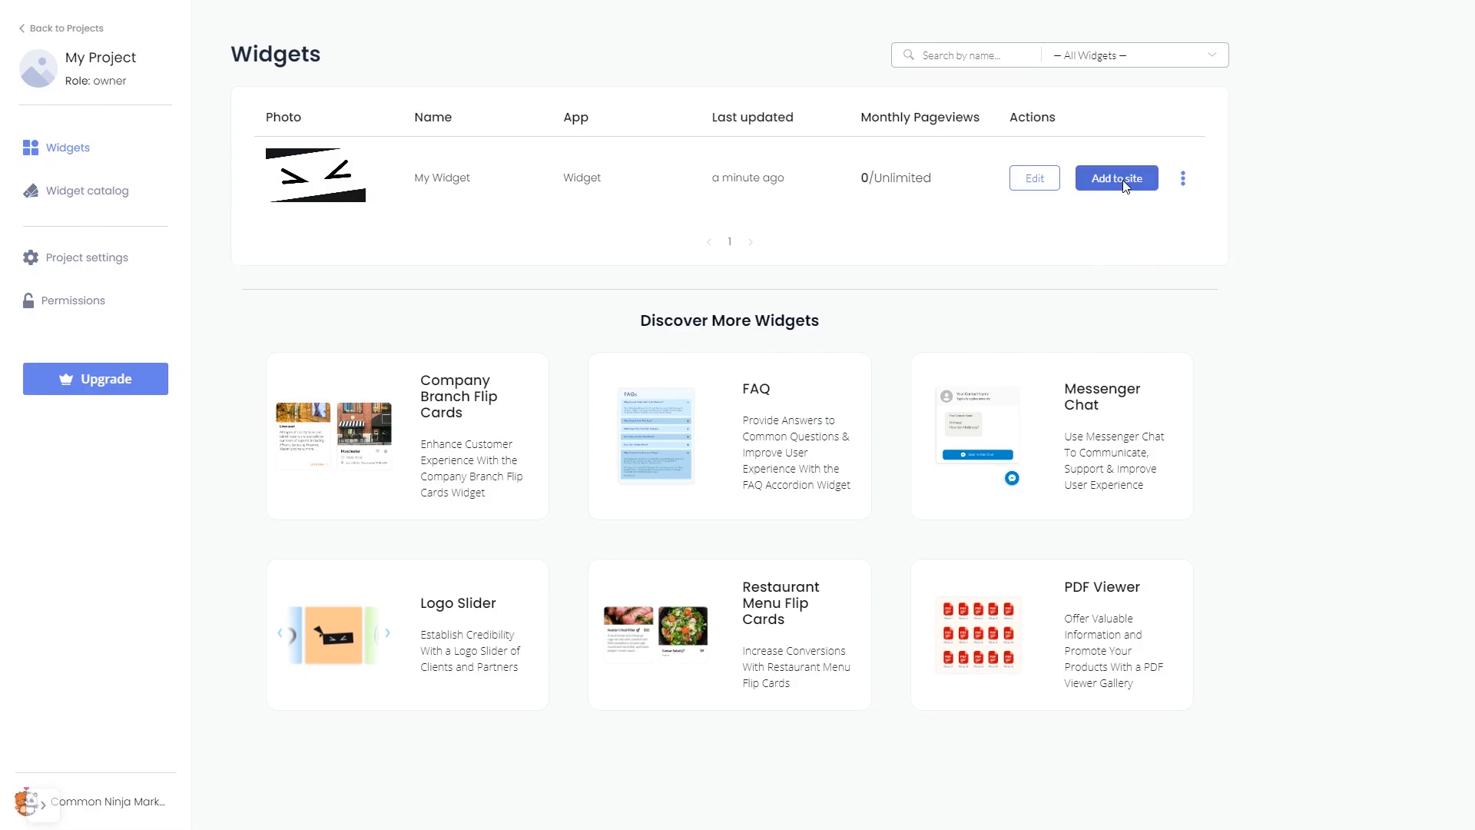
pyautogui.click(1115, 178)
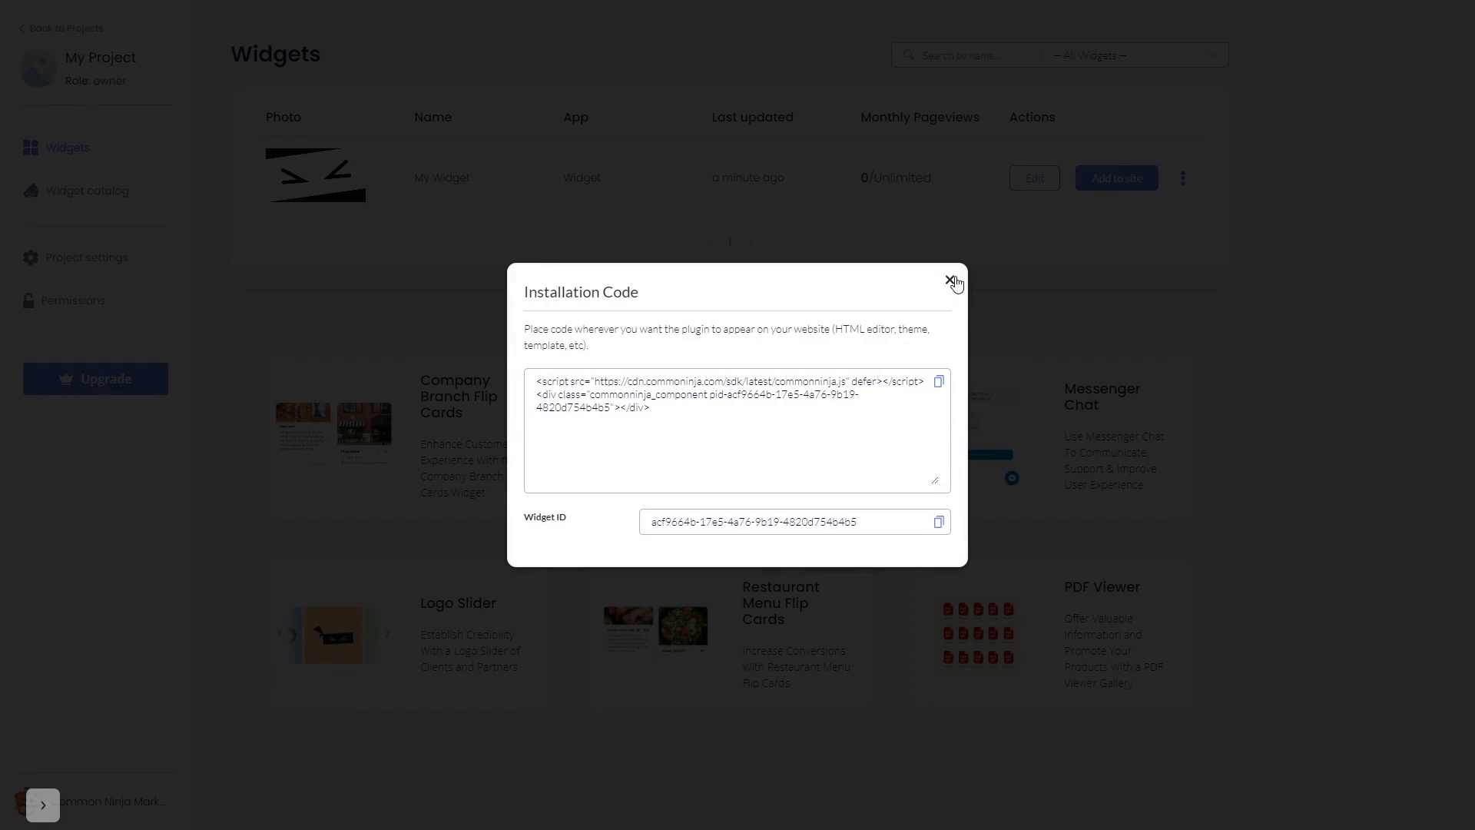
pyautogui.click(953, 283)
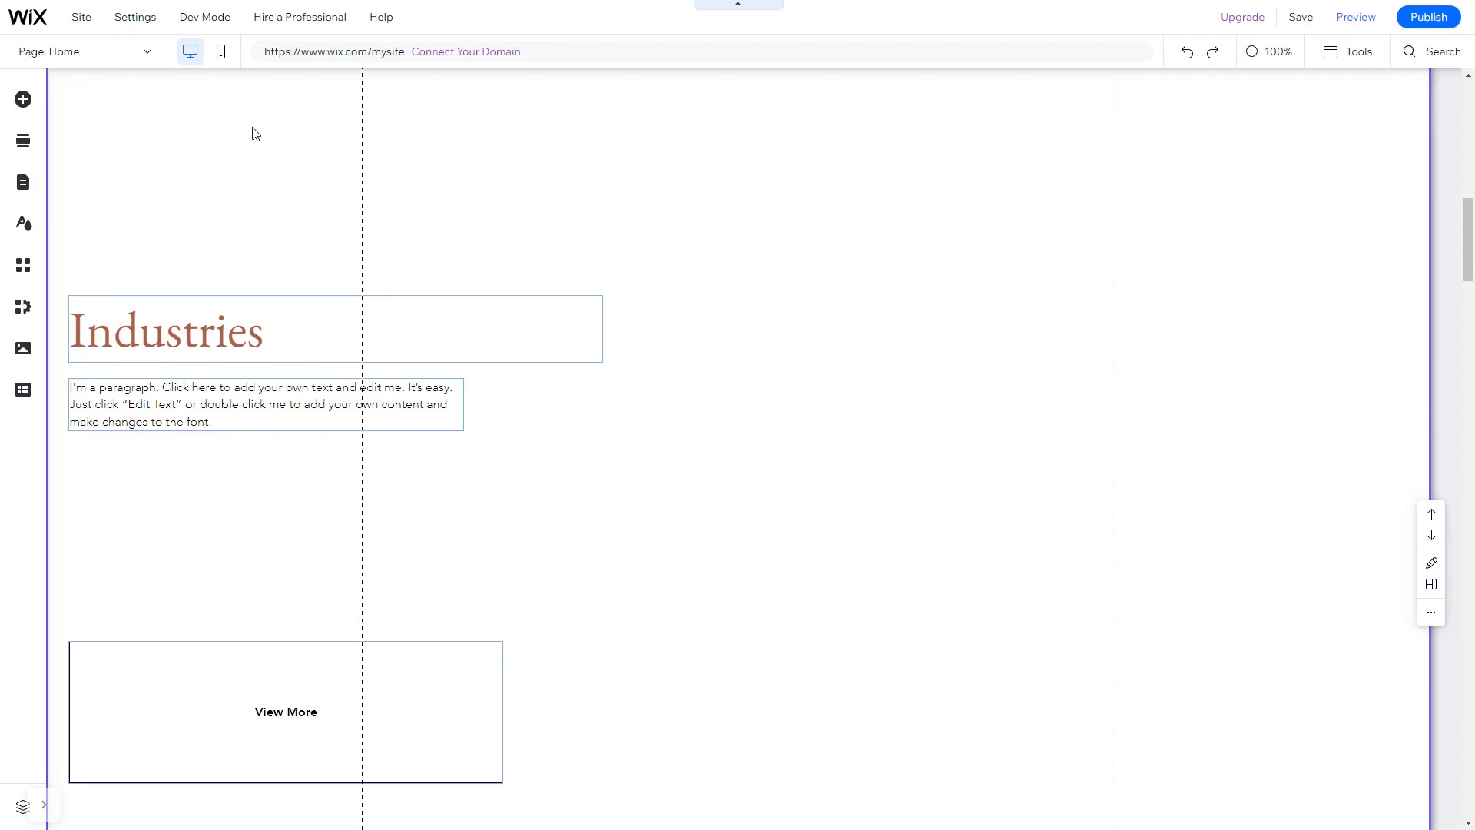
pyautogui.moveTo(23, 98)
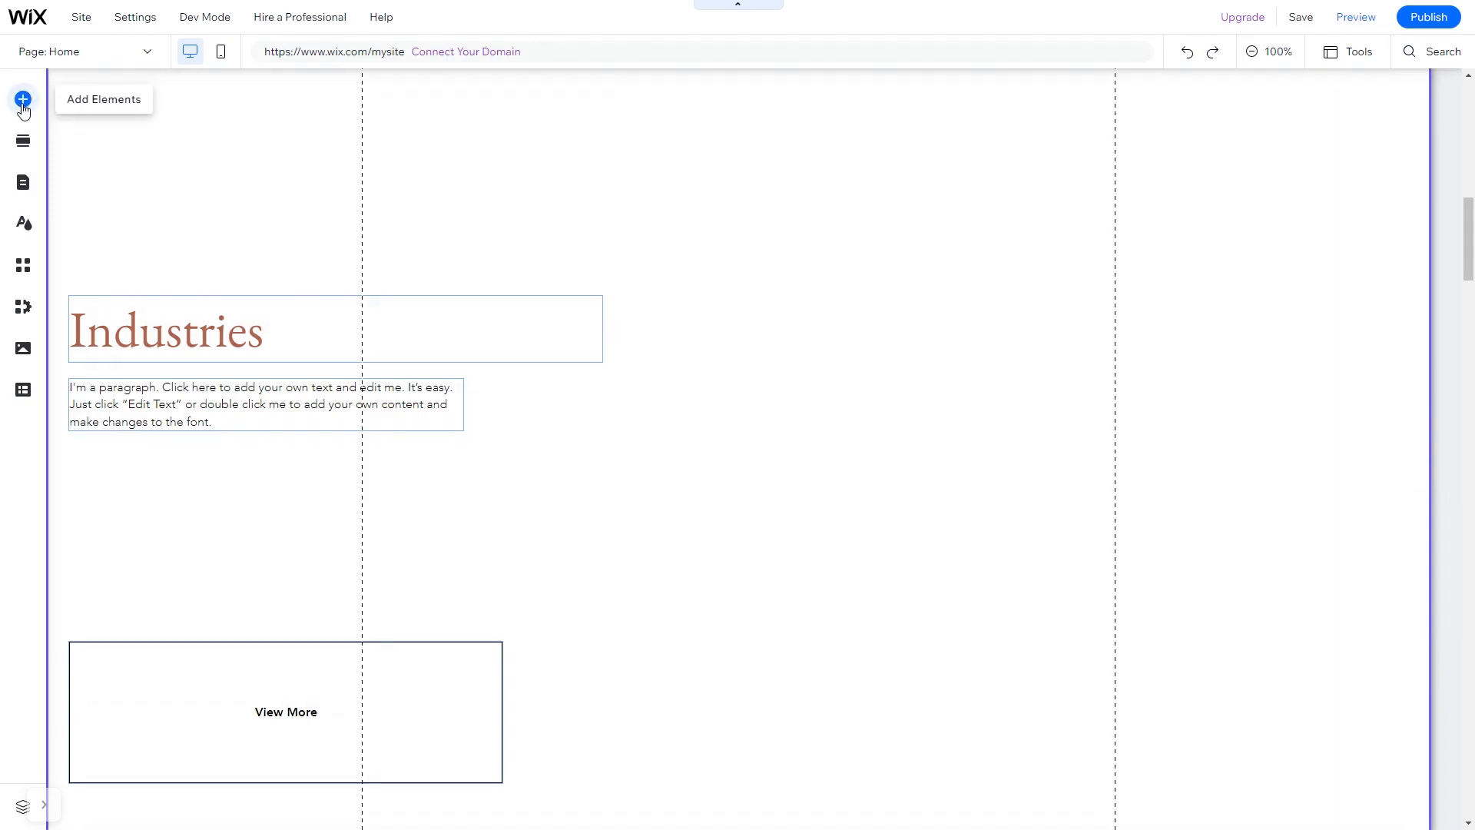
# Step: Add an Embed HTML element from Embed Code's Popular Embeds onto the Wix page
pyautogui.click(23, 100)
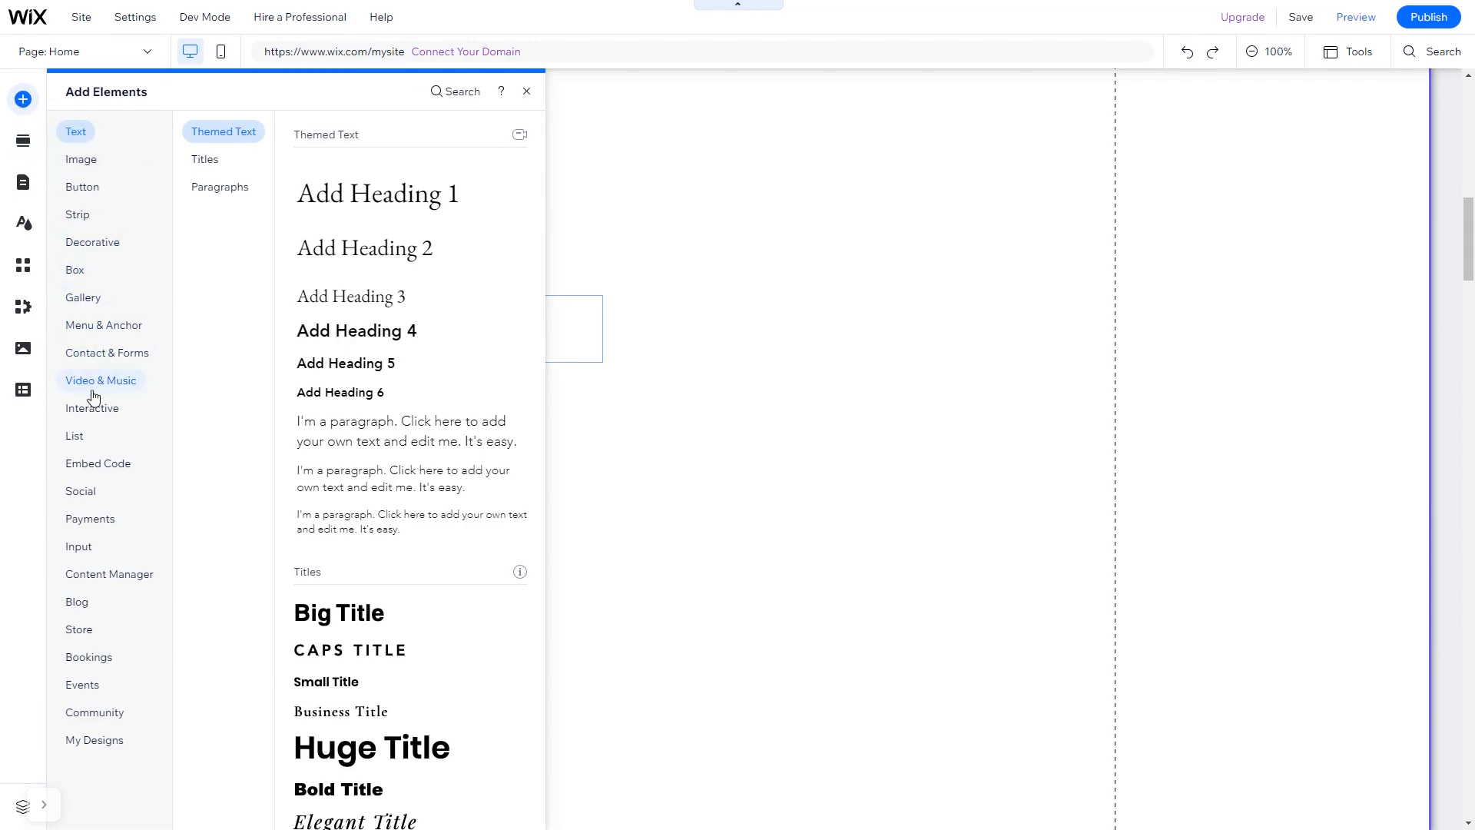
pyautogui.click(98, 463)
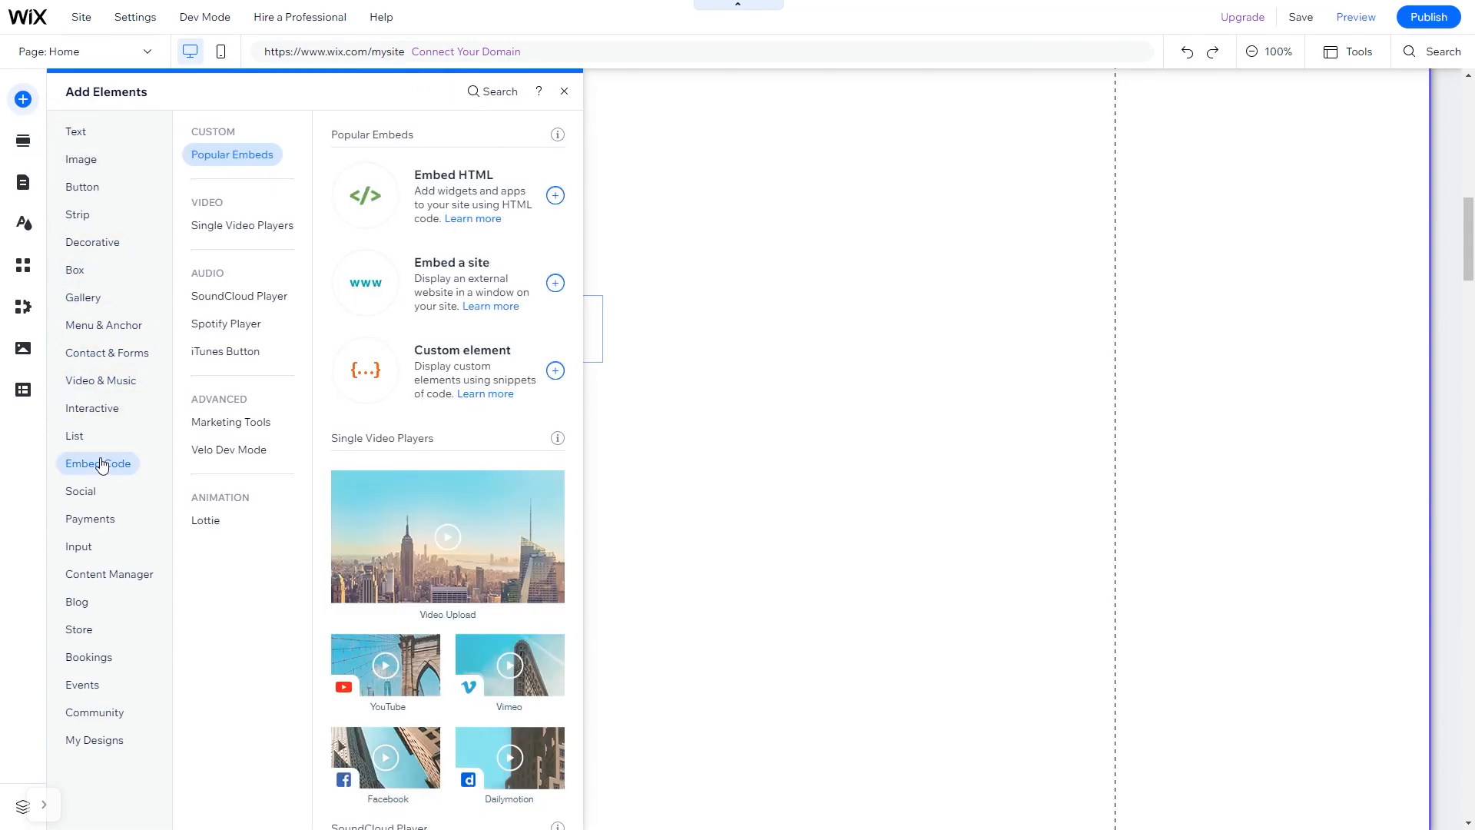
pyautogui.moveTo(434, 195)
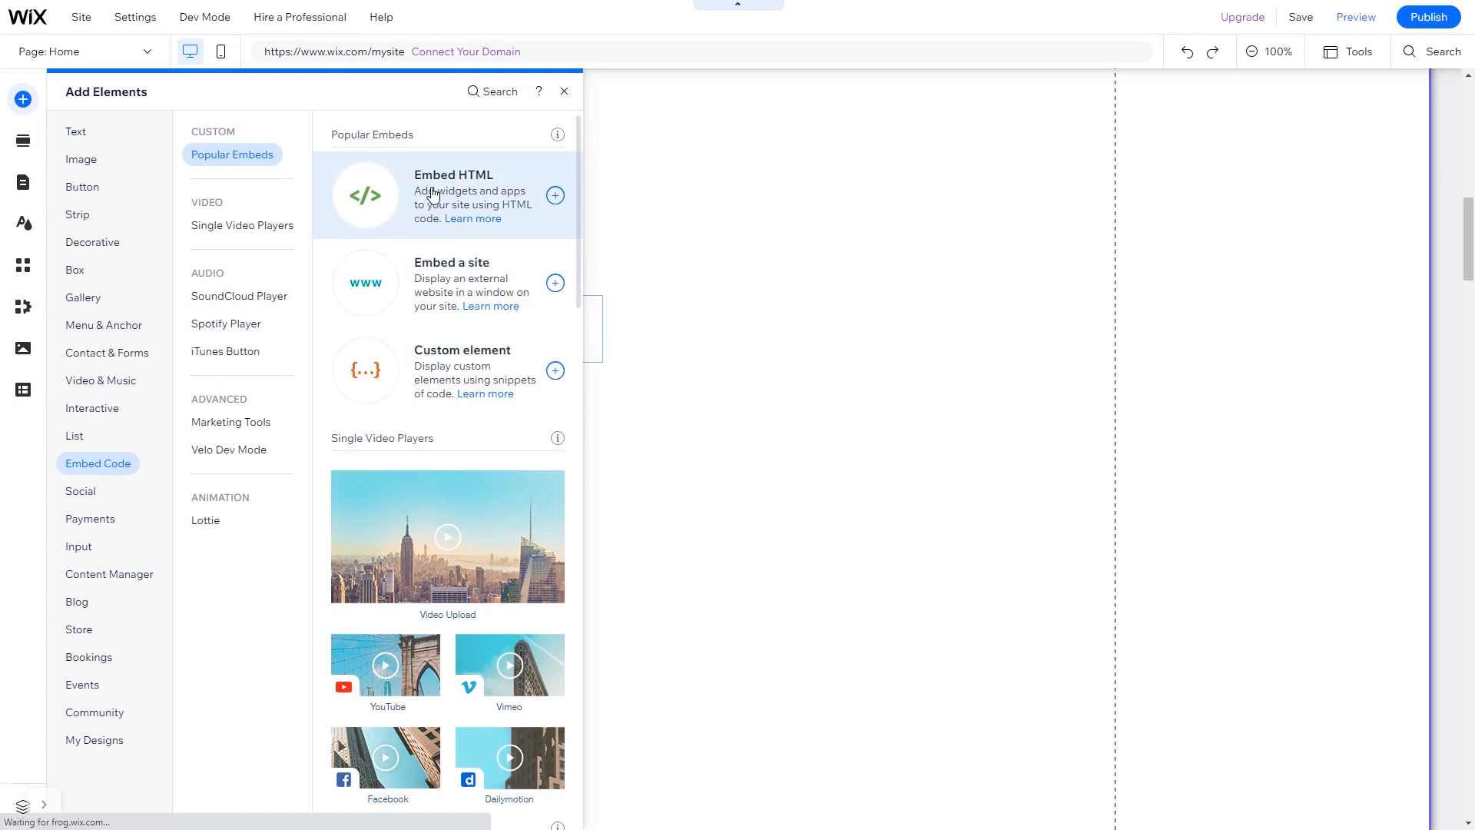
pyautogui.click(554, 195)
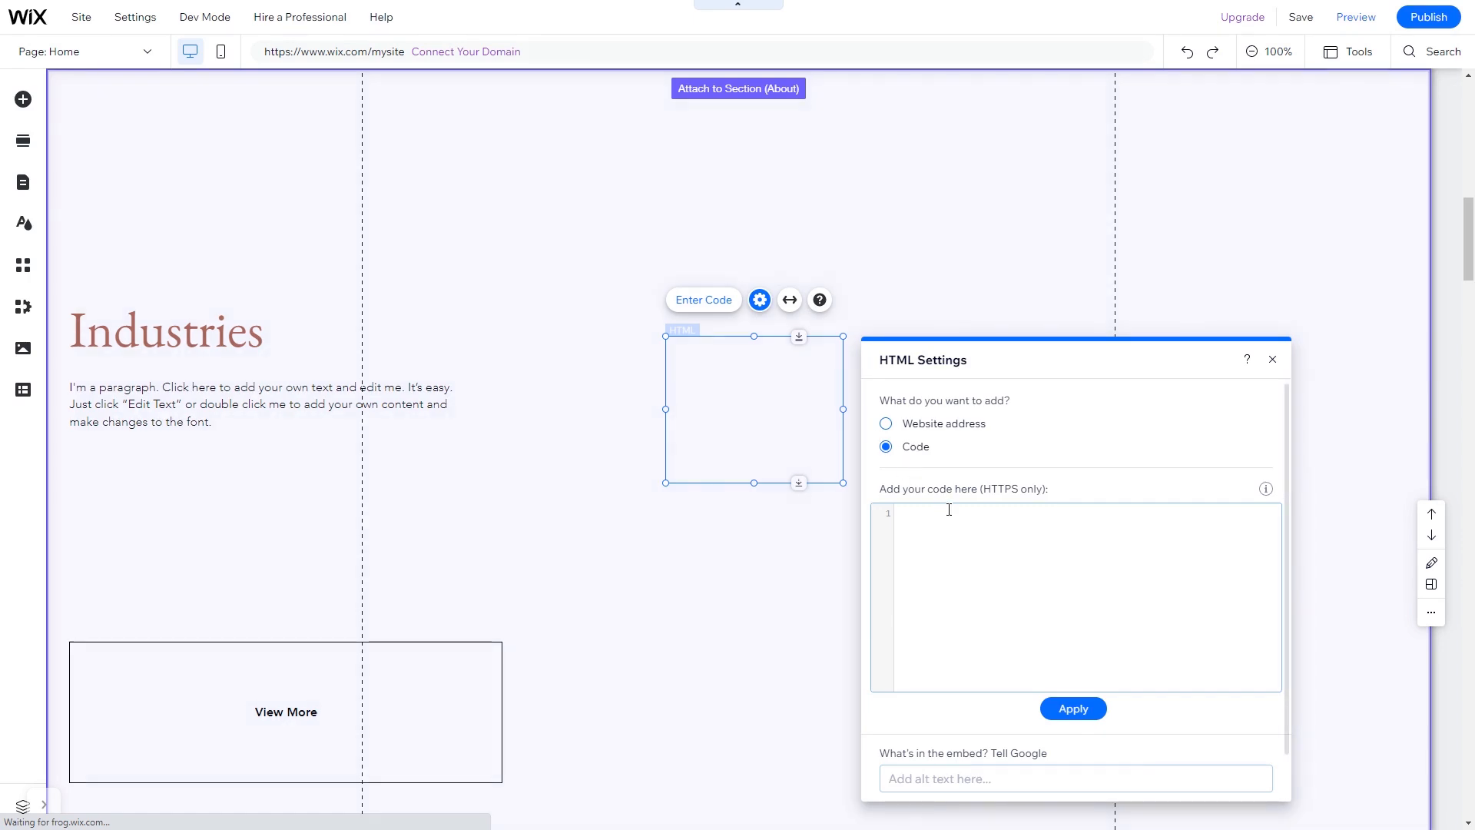
# Step: Paste the Common Ninja script installation code into the HTML element and apply it with Update
pyautogui.click(950, 518)
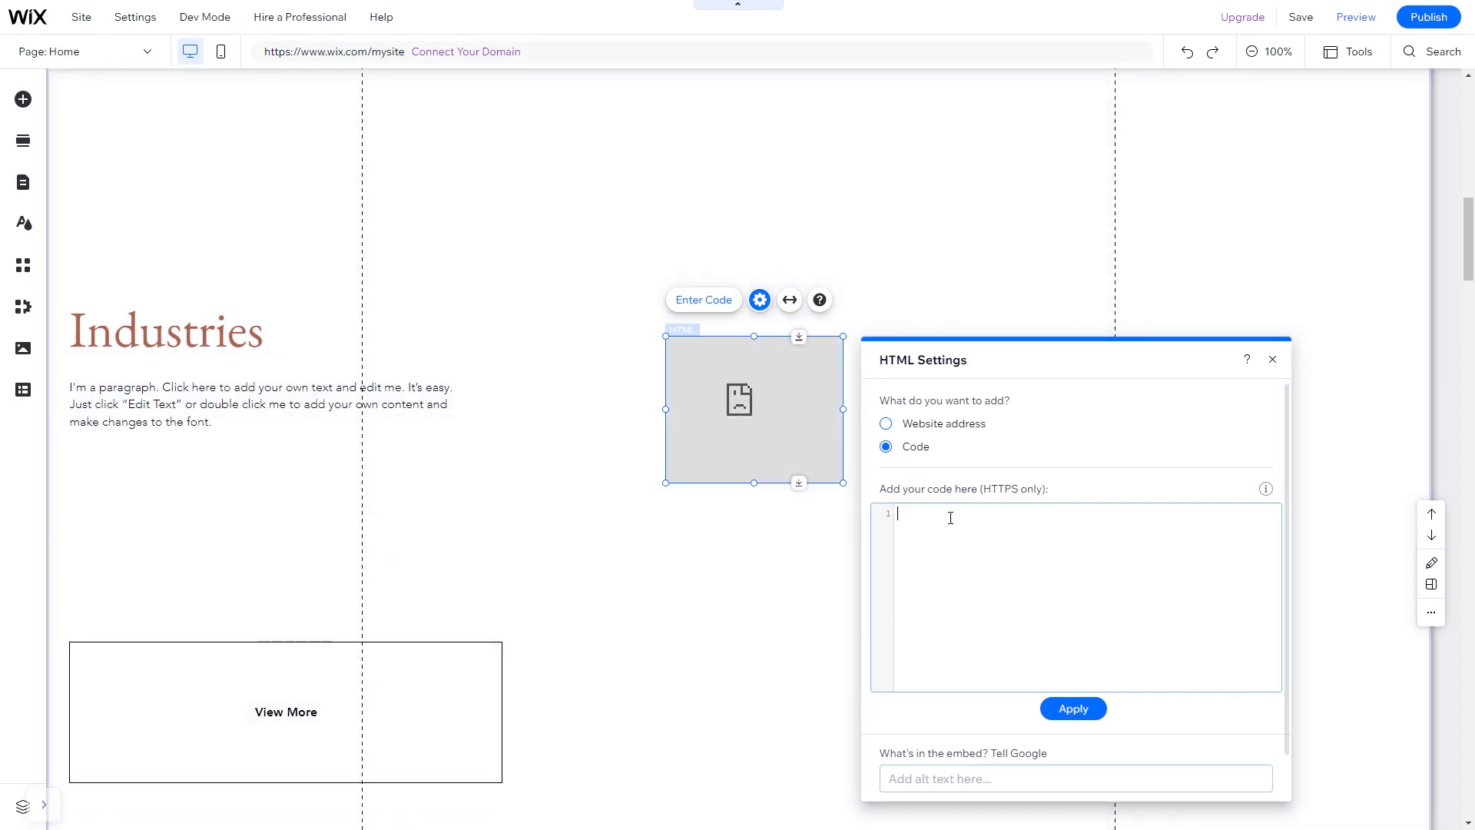
pyautogui.write('<script src="https://cdn.commonninja.com/sdk/latest/commonninja.js" defer></script> <div class="commonninja_component pid-8daf3611-60ff-482a-9b50-e9581cf2afd3"></div>')
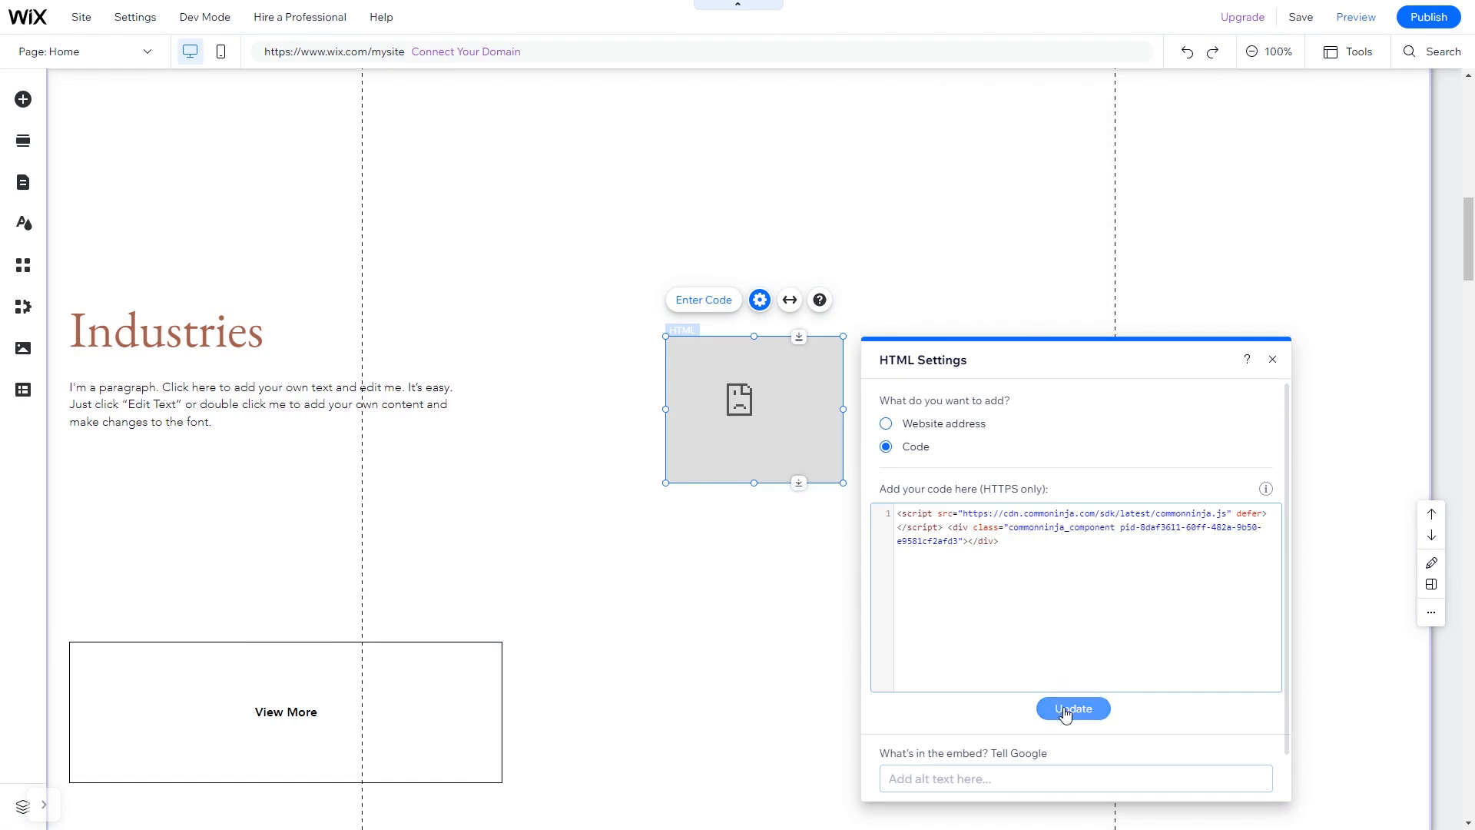
pyautogui.click(1072, 706)
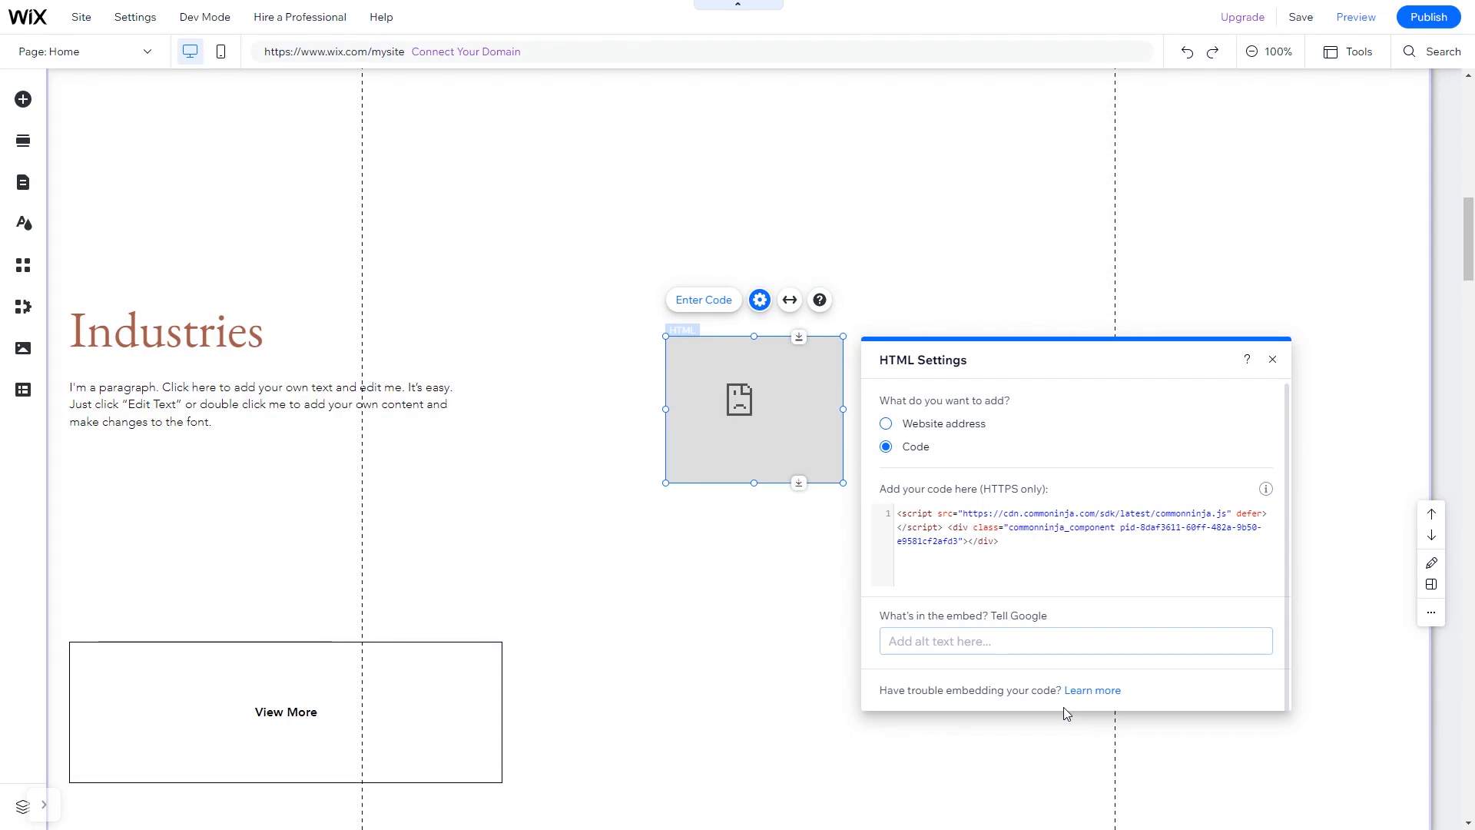